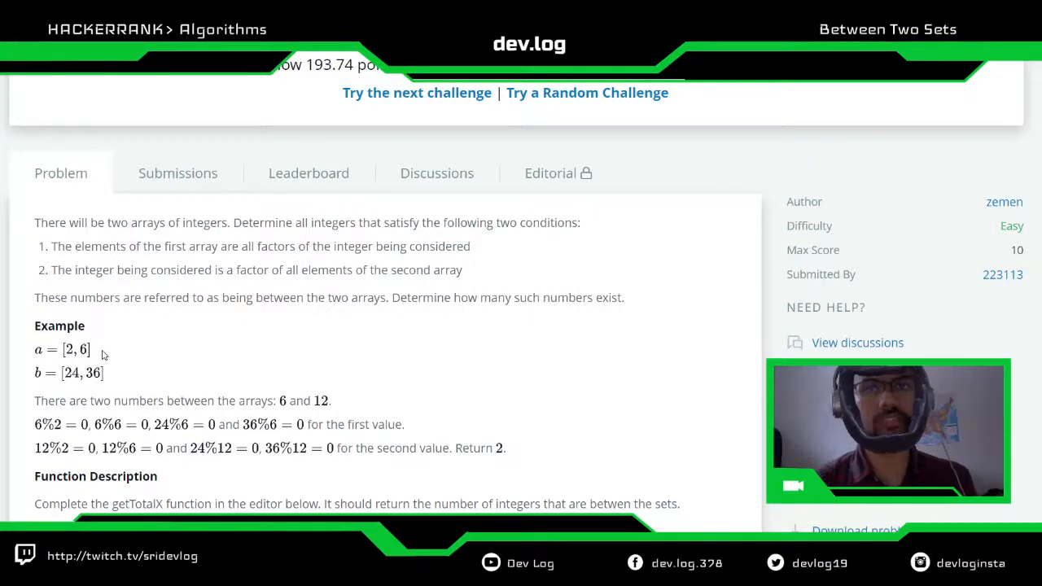
pyautogui.moveTo(72, 355)
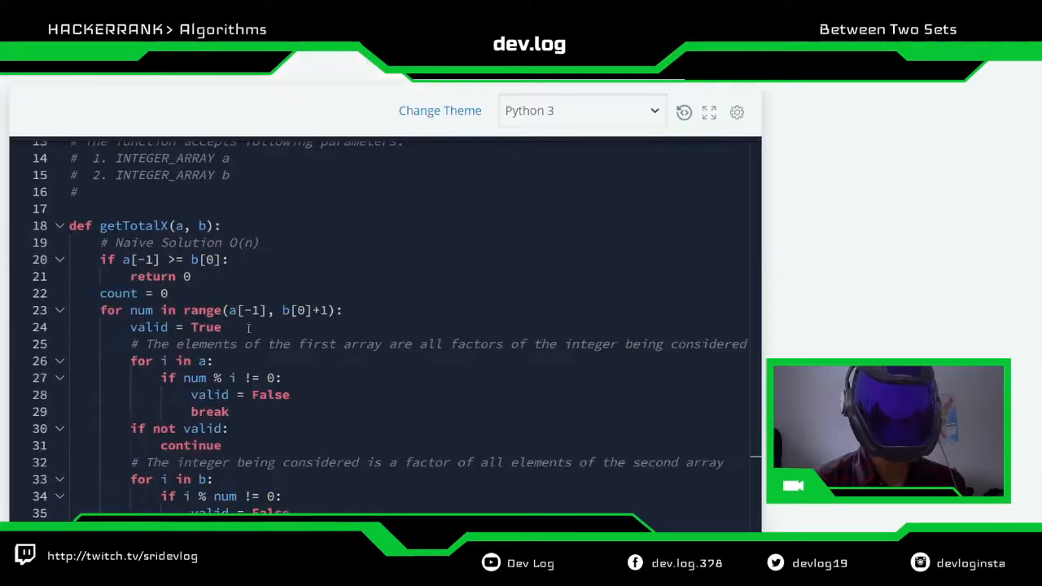
pyautogui.scroll(-3)
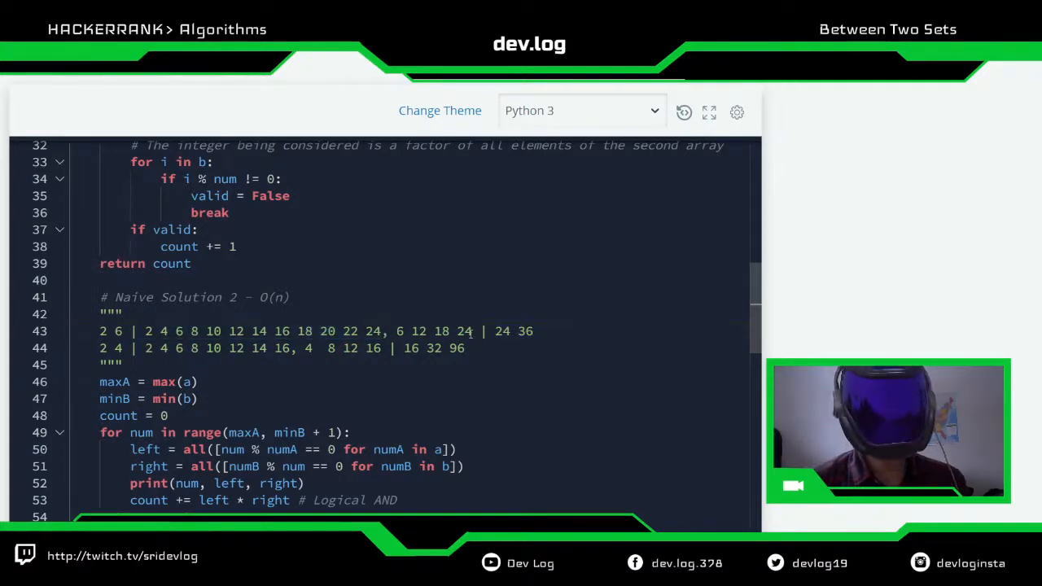
pyautogui.moveTo(398, 331); pyautogui.dragTo(470, 331)
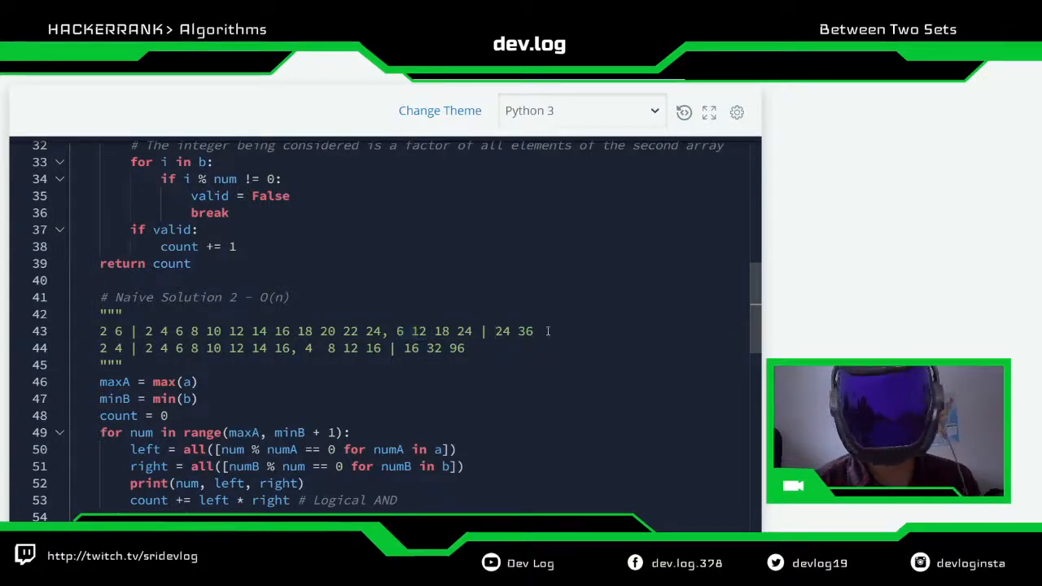
pyautogui.moveTo(495, 332); pyautogui.dragTo(534, 331)
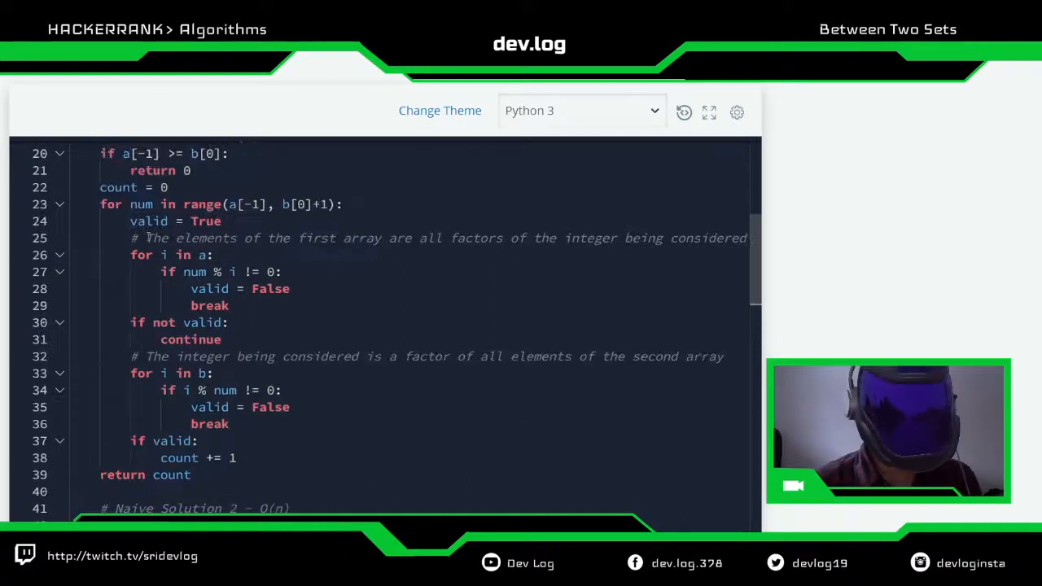
pyautogui.scroll(-3)
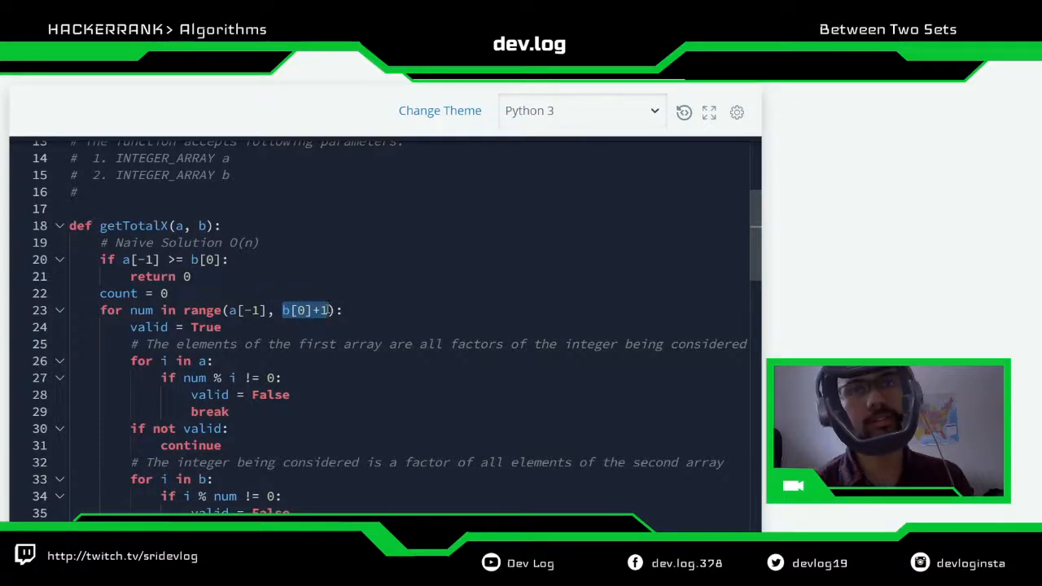
pyautogui.scroll(-3)
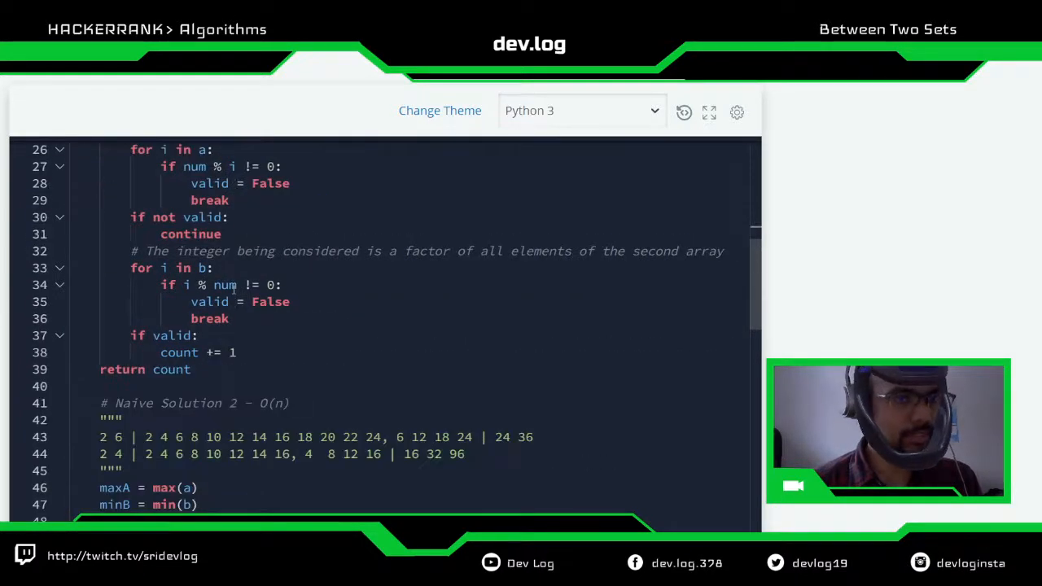
pyautogui.scroll(-3)
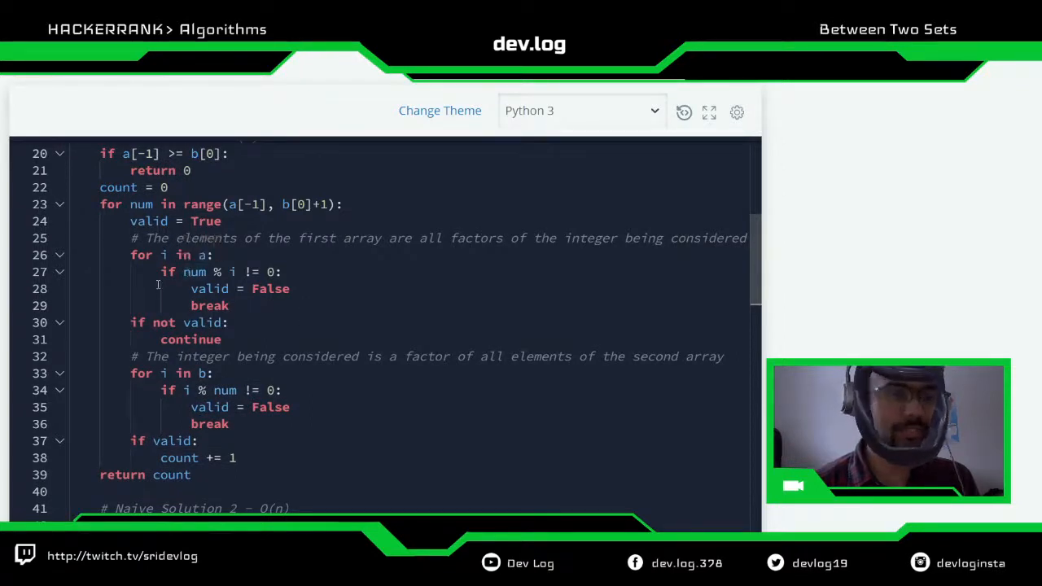
pyautogui.doubleClick(149, 221)
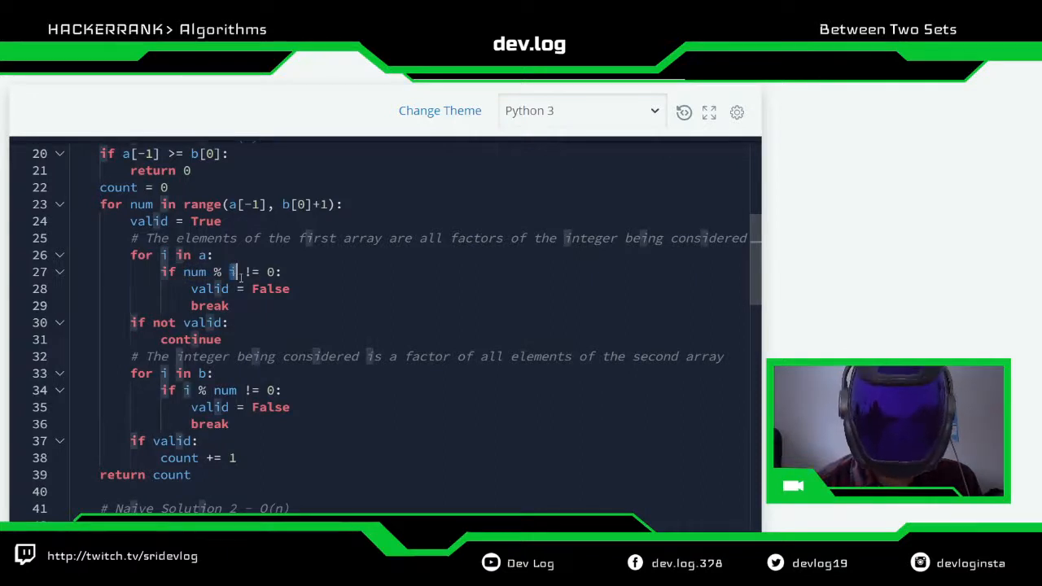
pyautogui.doubleClick(210, 289)
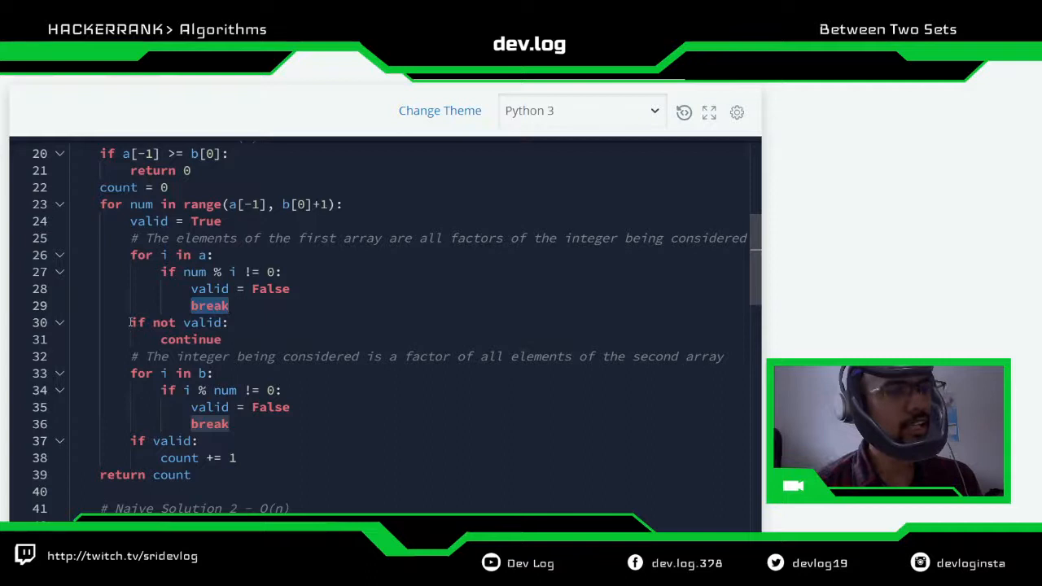
pyautogui.moveTo(130, 323); pyautogui.dragTo(232, 339)
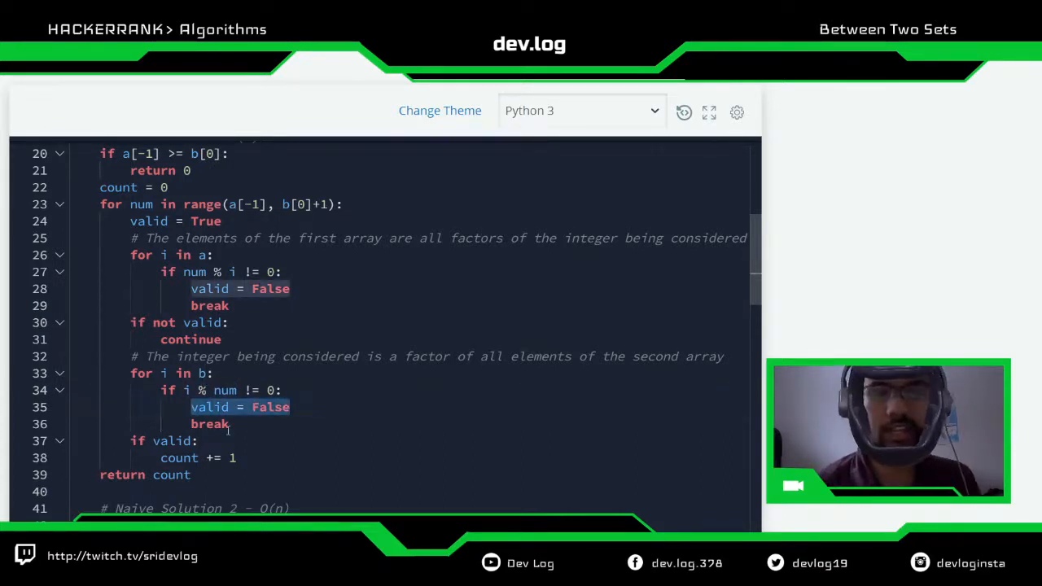
pyautogui.click(230, 424)
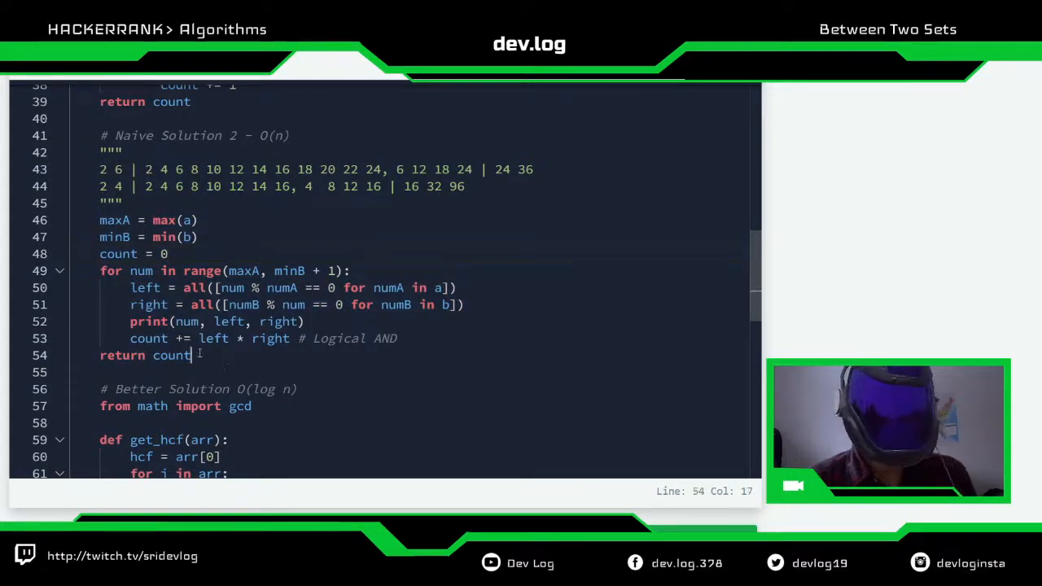
# Highlight num and numB in the all() solution, then select its body lines 46–54.
pyautogui.doubleClick(194, 287)
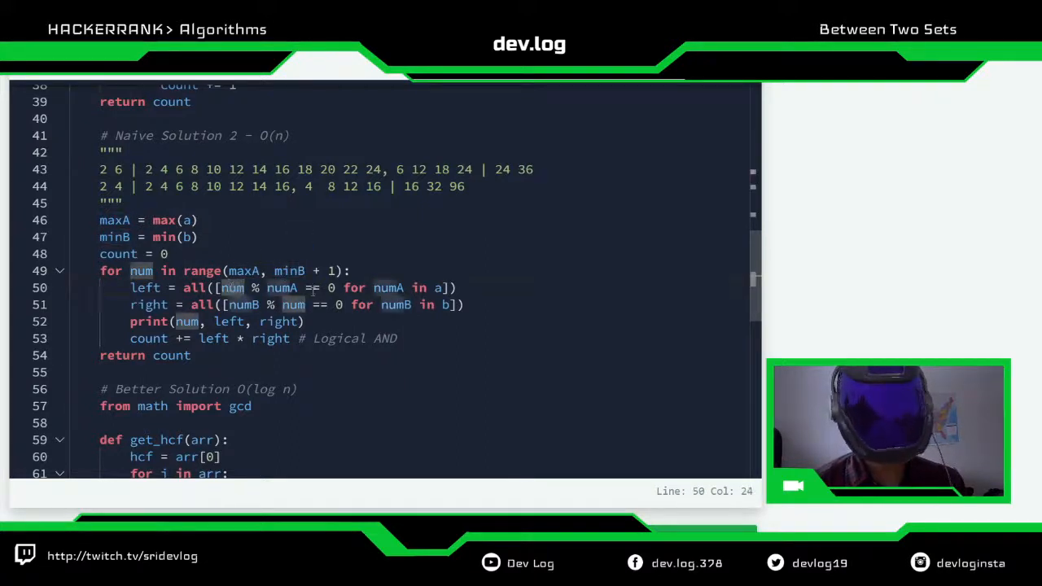
pyautogui.doubleClick(281, 288)
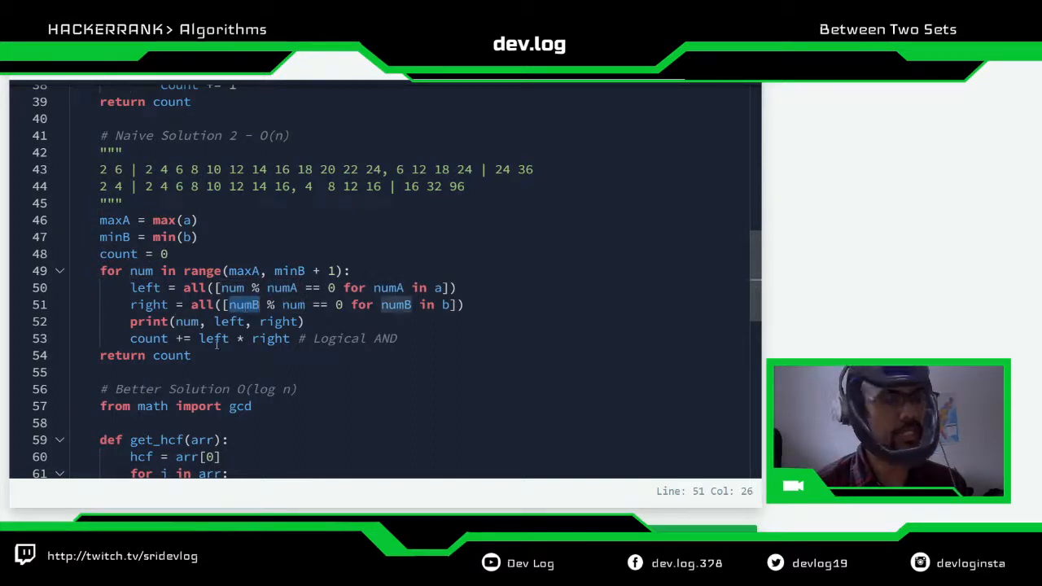
pyautogui.moveTo(201, 337); pyautogui.dragTo(290, 338)
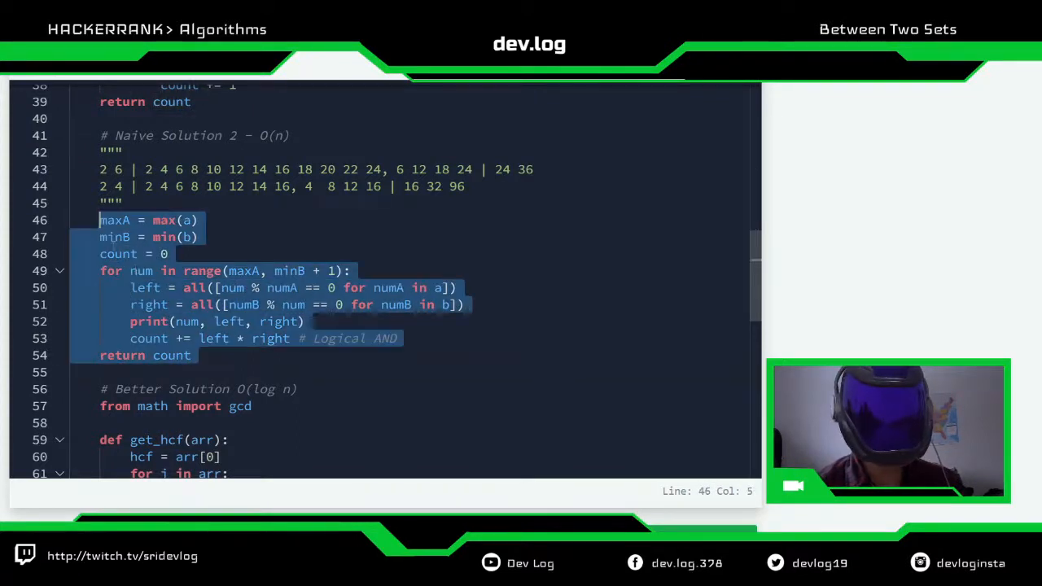
pyautogui.click(464, 304)
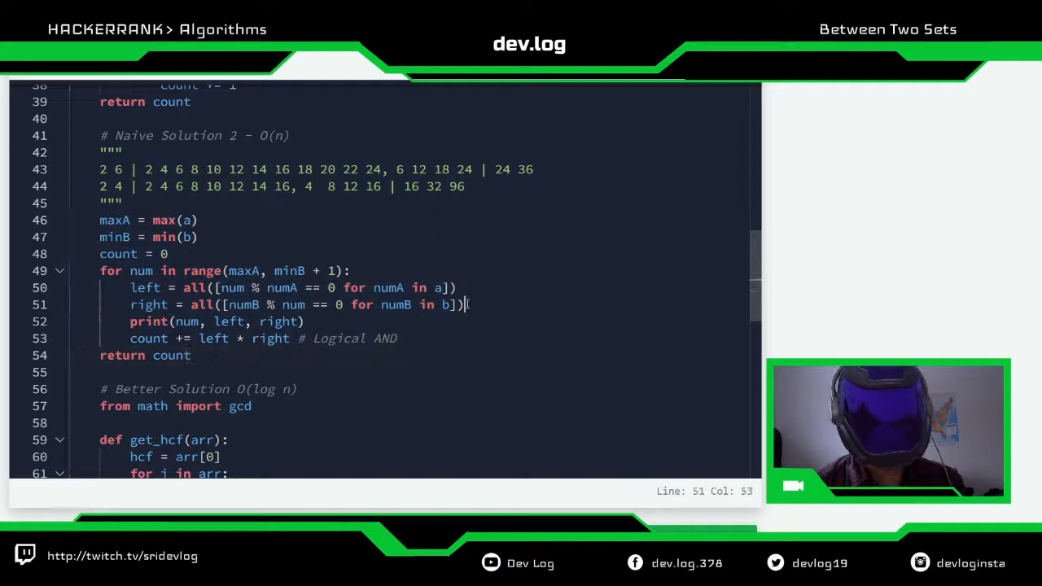
pyautogui.moveTo(468, 304); pyautogui.dragTo(184, 287)
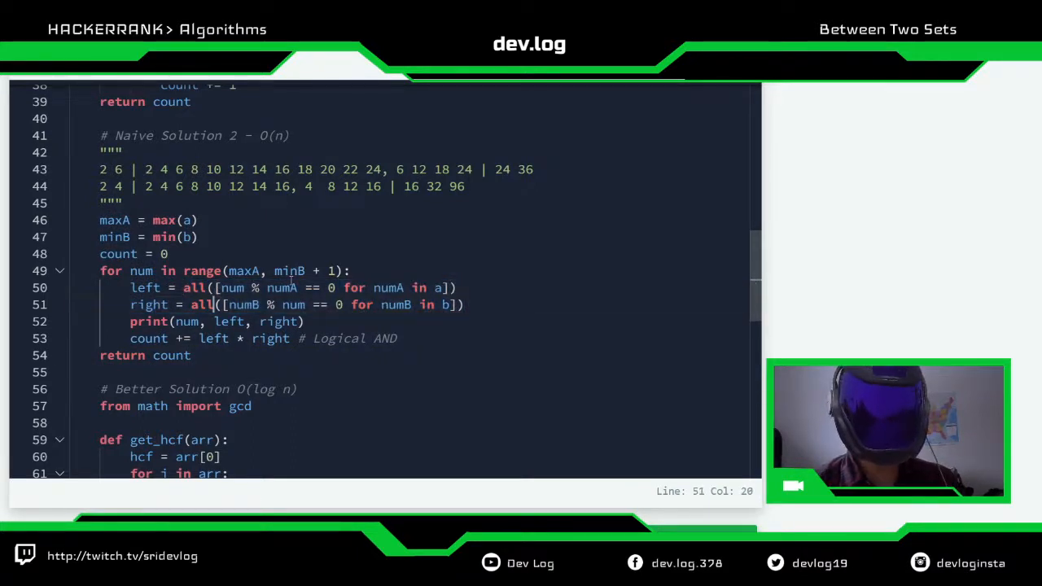
pyautogui.moveTo(218, 305); pyautogui.dragTo(458, 304)
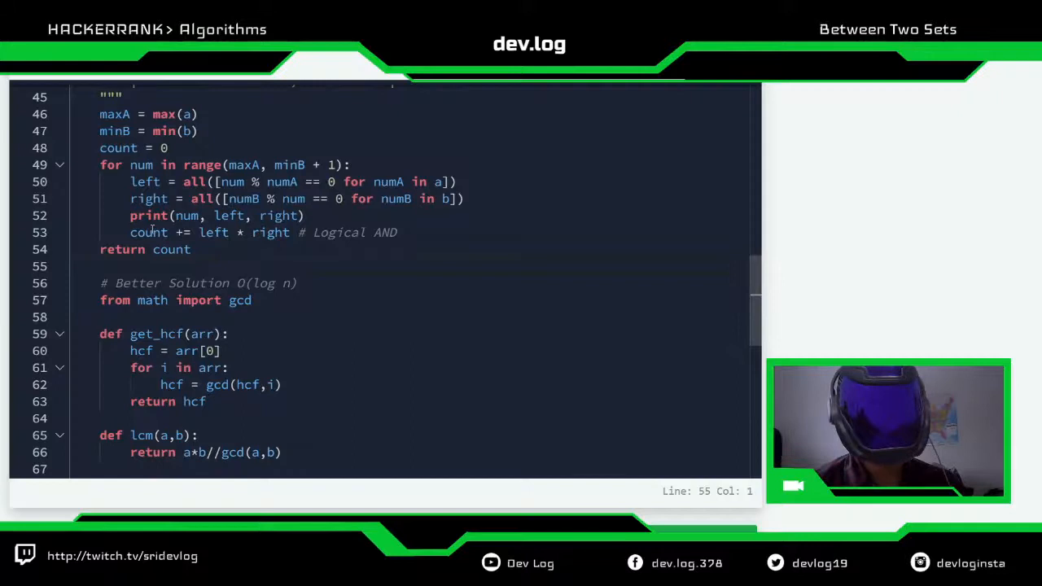
# Reveal get_lcm and the counting loop, highlighting hcf_b in the divisibility check and loop bound.
pyautogui.scroll(-3)
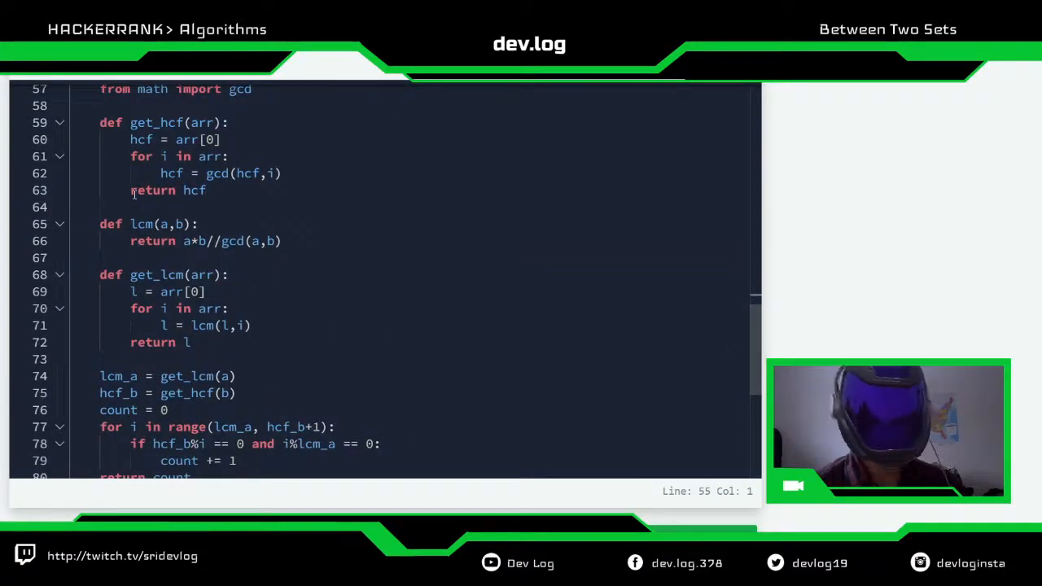
pyautogui.scroll(-3)
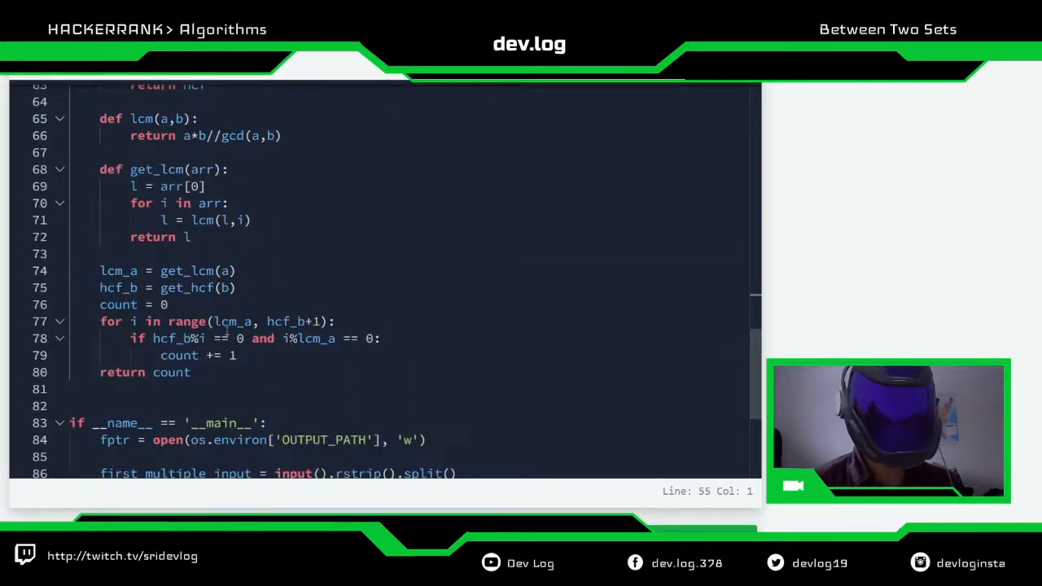
pyautogui.click(236, 338)
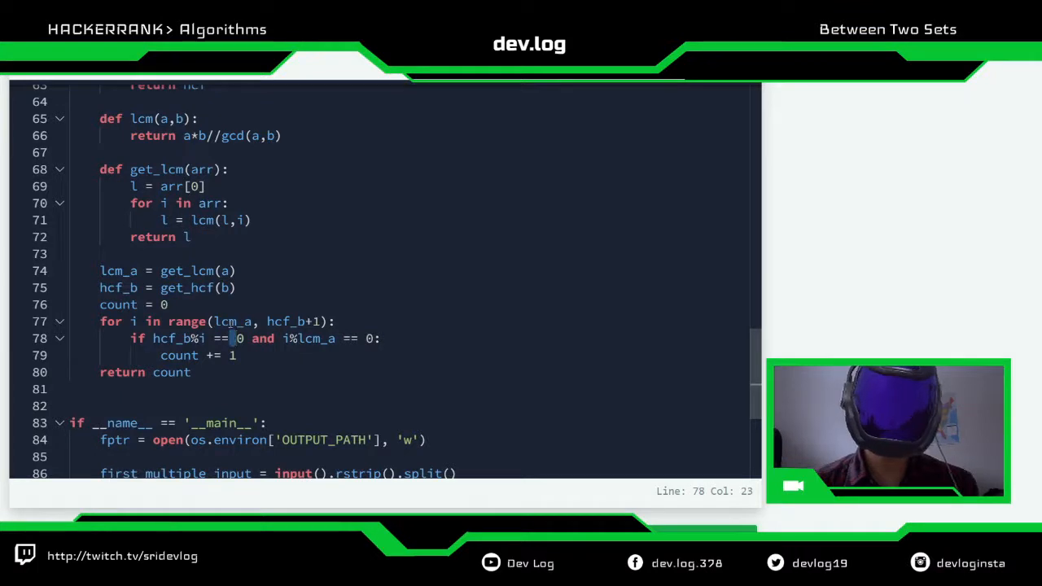
pyautogui.doubleClick(233, 321)
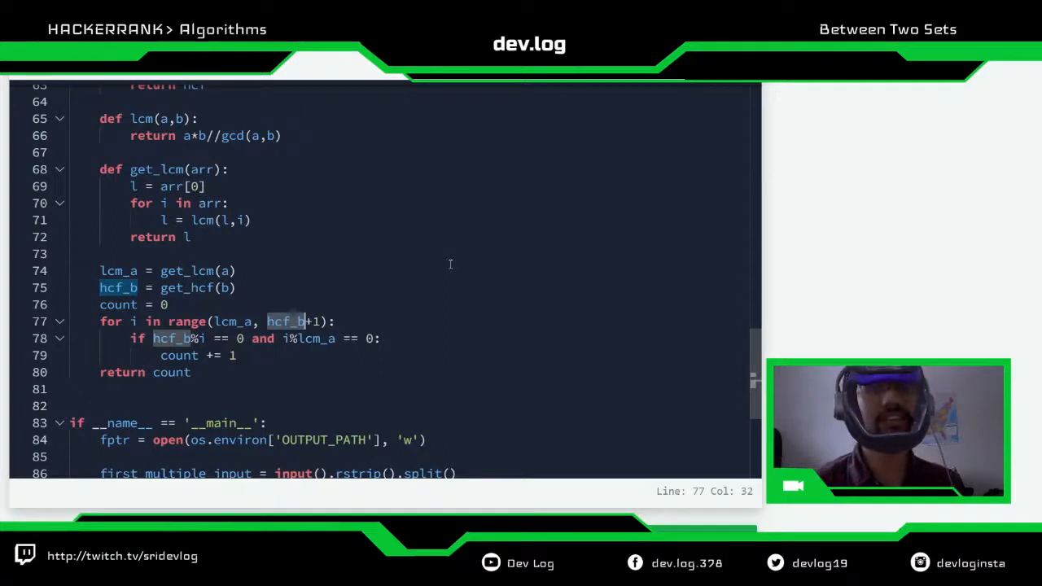
pyautogui.click(168, 305)
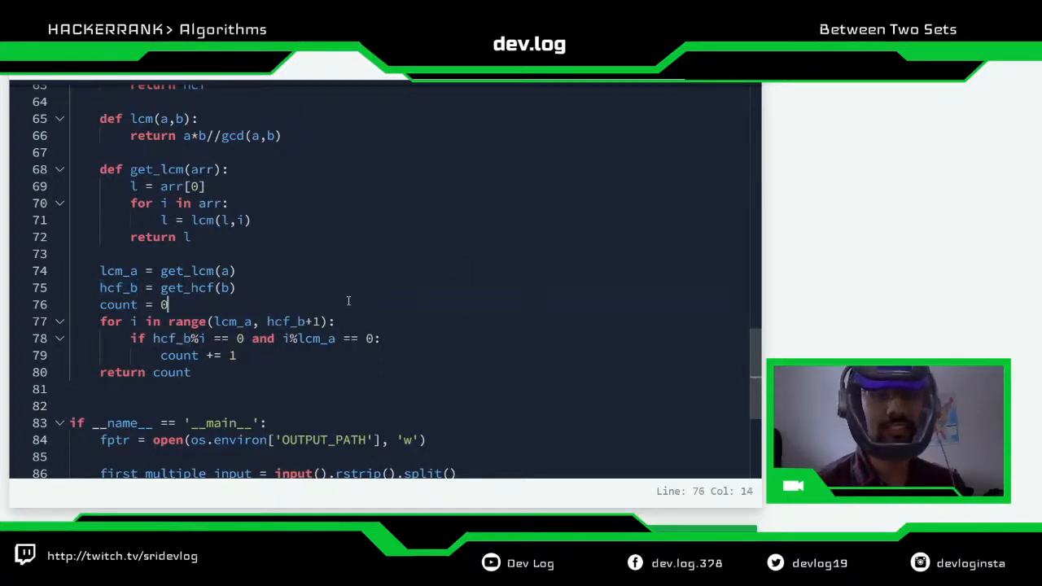
pyautogui.click(229, 321)
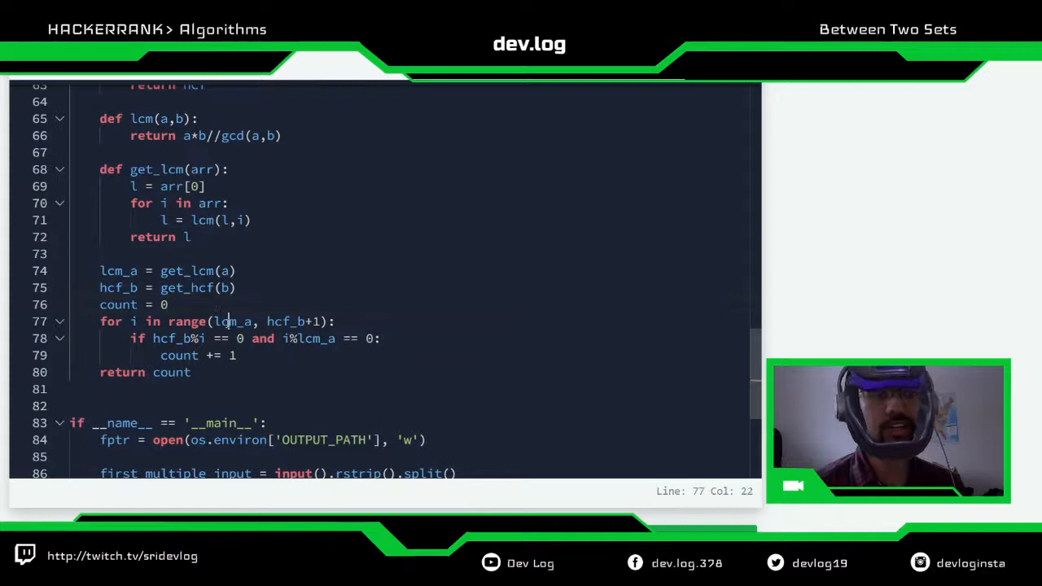
pyautogui.doubleClick(285, 321)
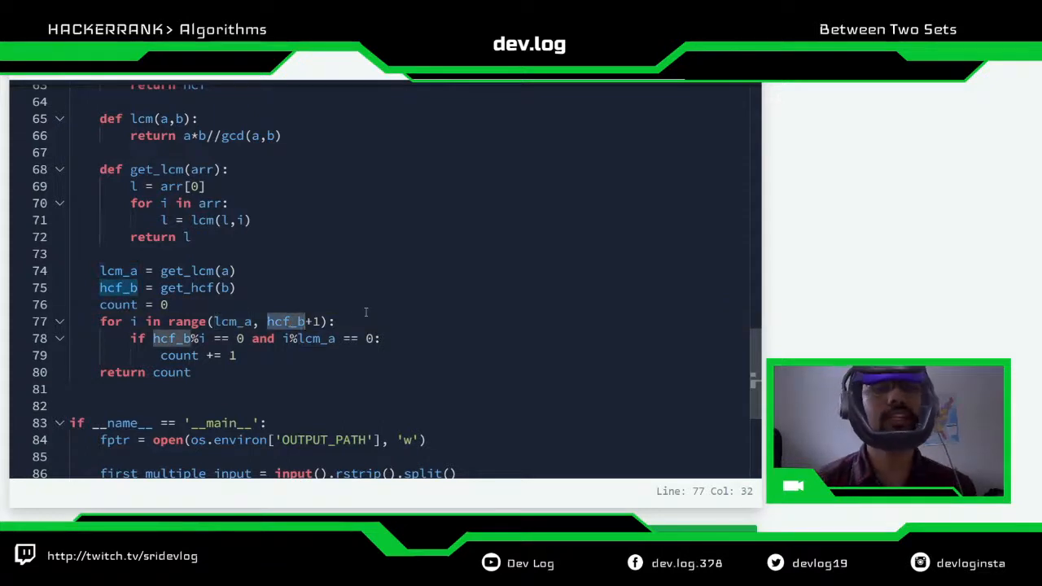